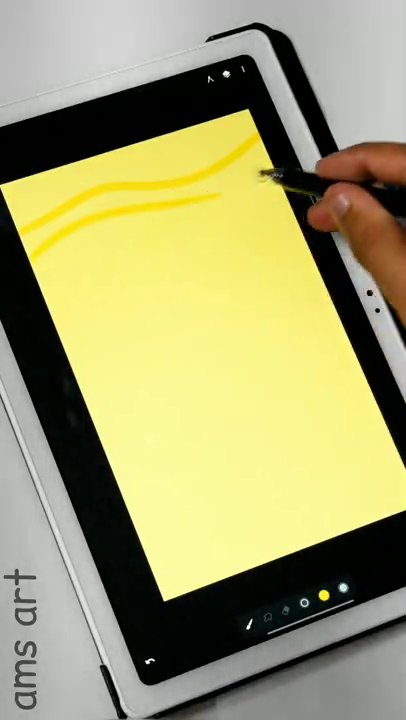
- Paint two wavy deeper-yellow strokes across the upper half of the pale yellow canvas
{"action": "left_click_drag", "start_coordinate": [250, 176], "coordinate": [196, 284]}
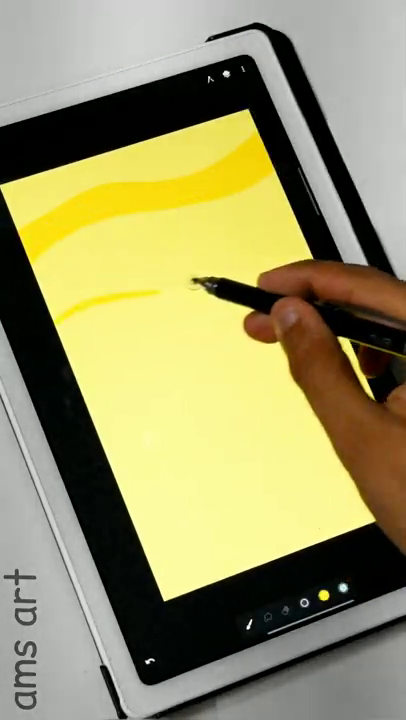
{"action": "left_click_drag", "start_coordinate": [200, 280], "coordinate": [220, 310]}
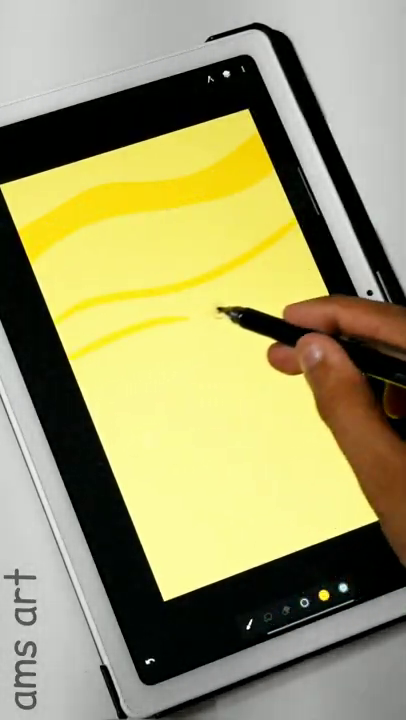